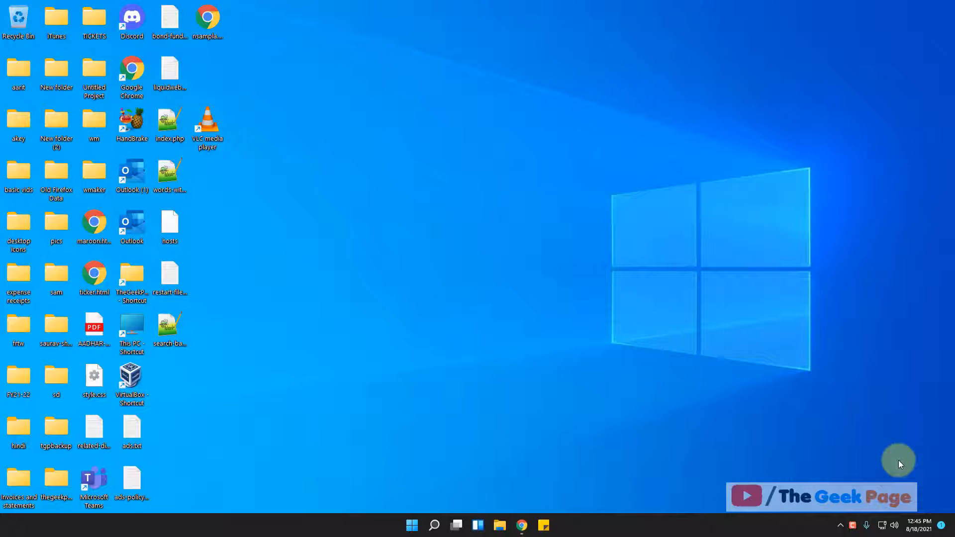
pyautogui.moveTo(723, 403)
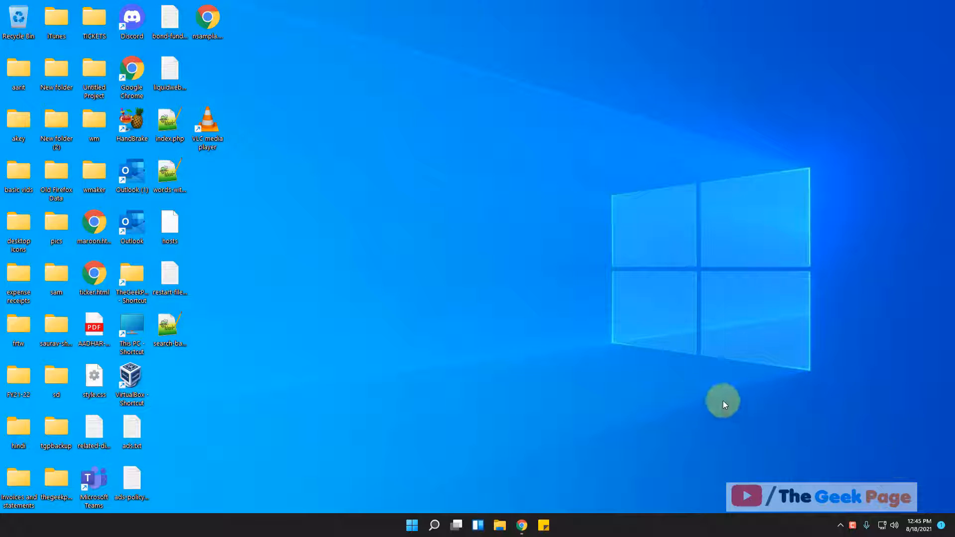
pyautogui.moveTo(439, 489)
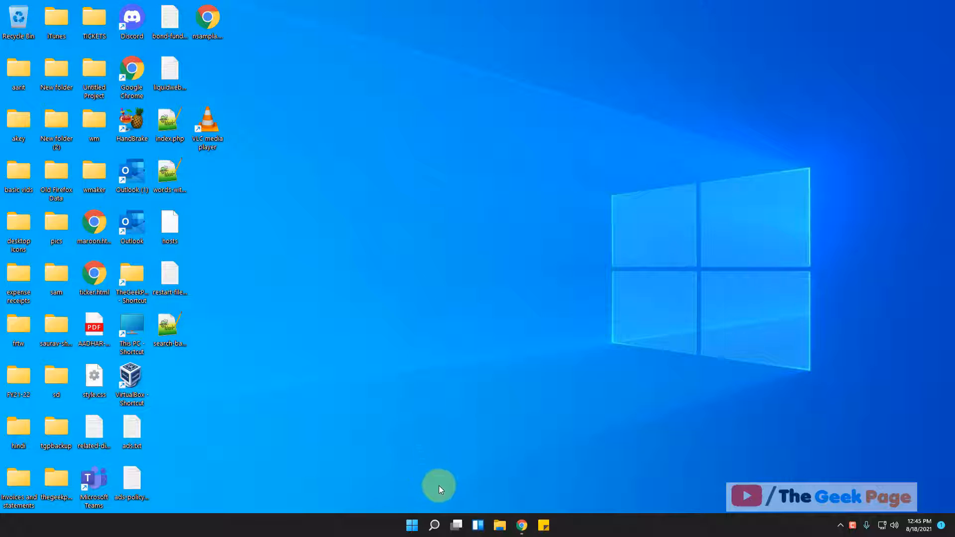
# Step: Run ncpa.cpl from Windows Search to launch Network Connections
pyautogui.click(434, 524)
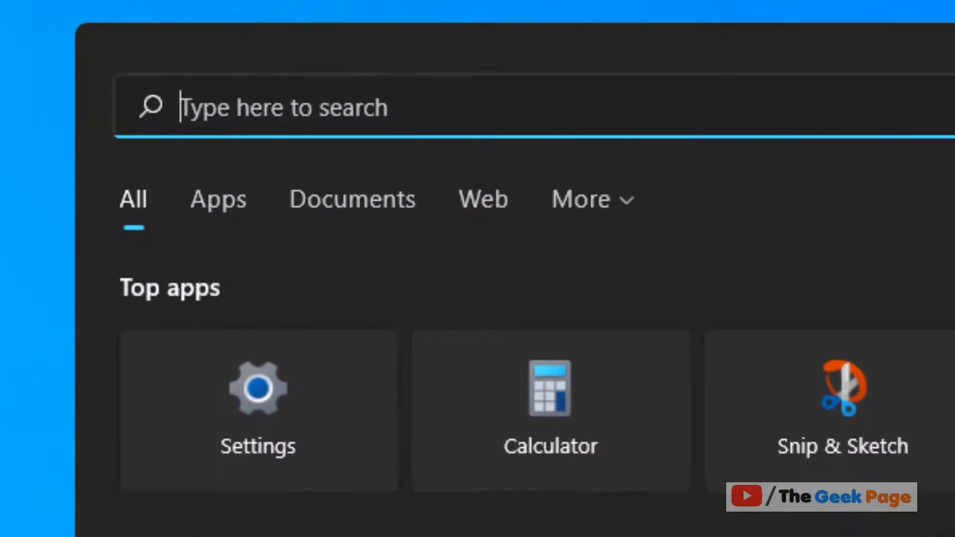
pyautogui.write('ncpa.cpl')
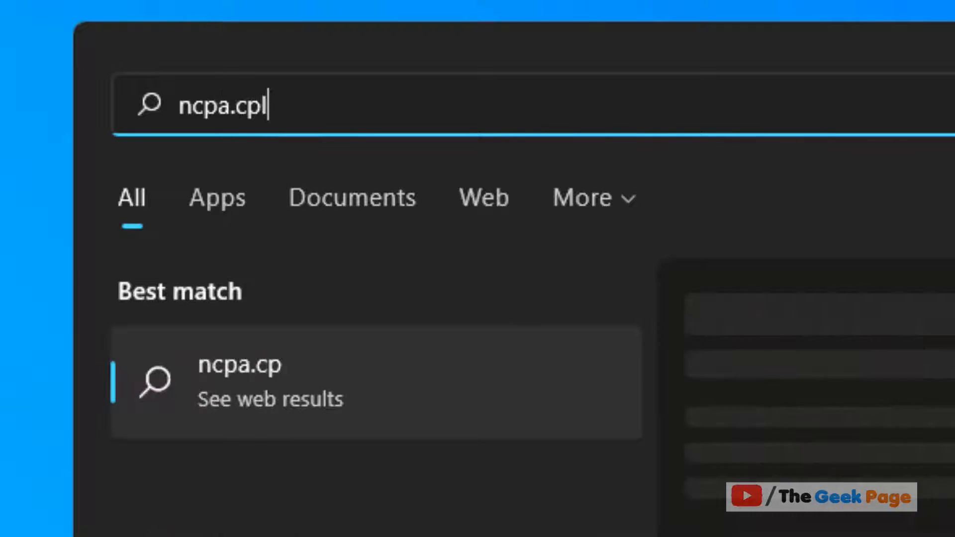
pyautogui.write('l')
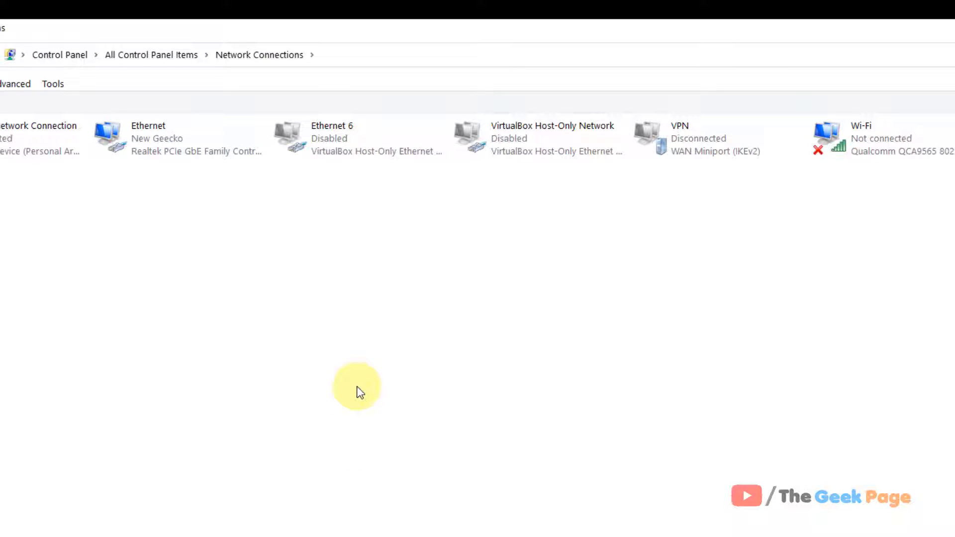
pyautogui.moveTo(287, 304)
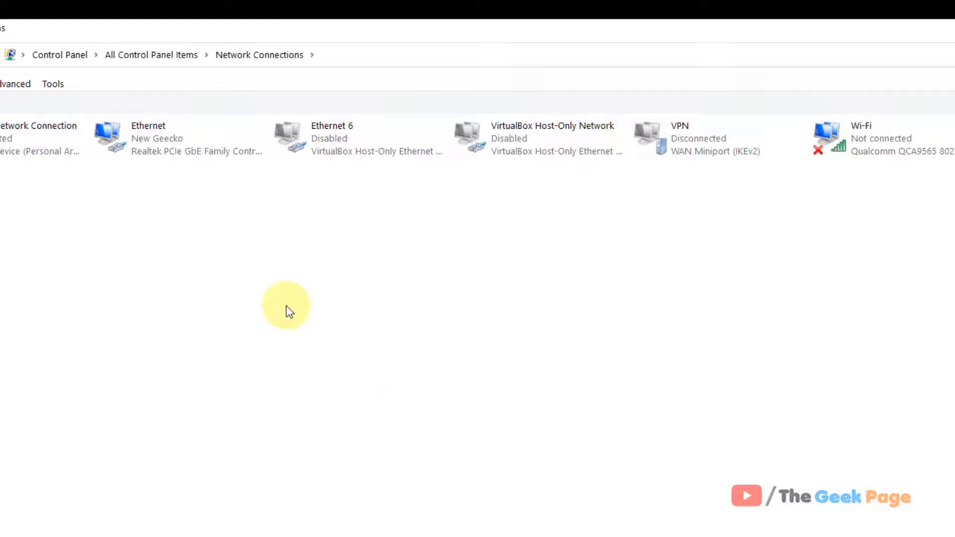
pyautogui.moveTo(209, 170)
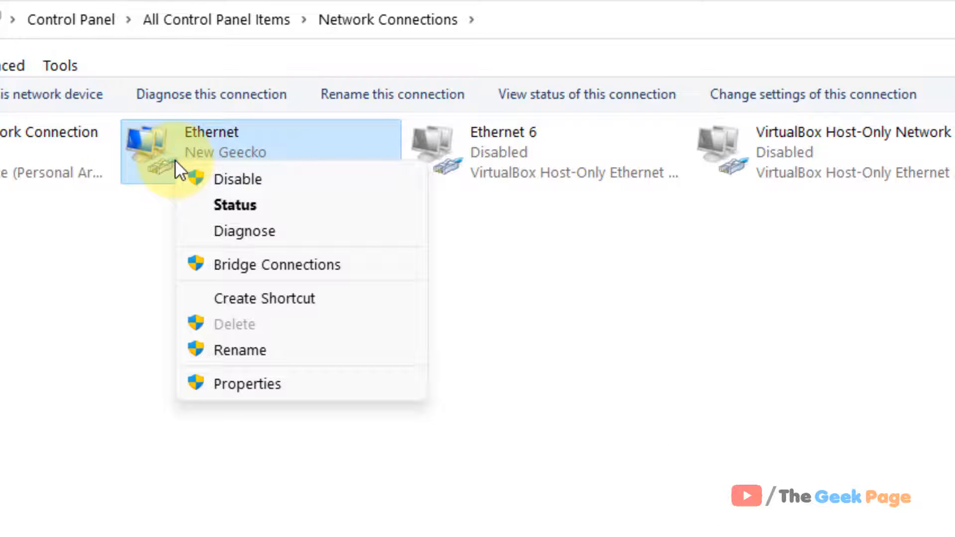
# Step: Reach Advanced TCP/IP Settings via Ethernet Properties > Internet Protocol Version 4 (TCP/IPv4) > Properties > Advanced
pyautogui.click(245, 384)
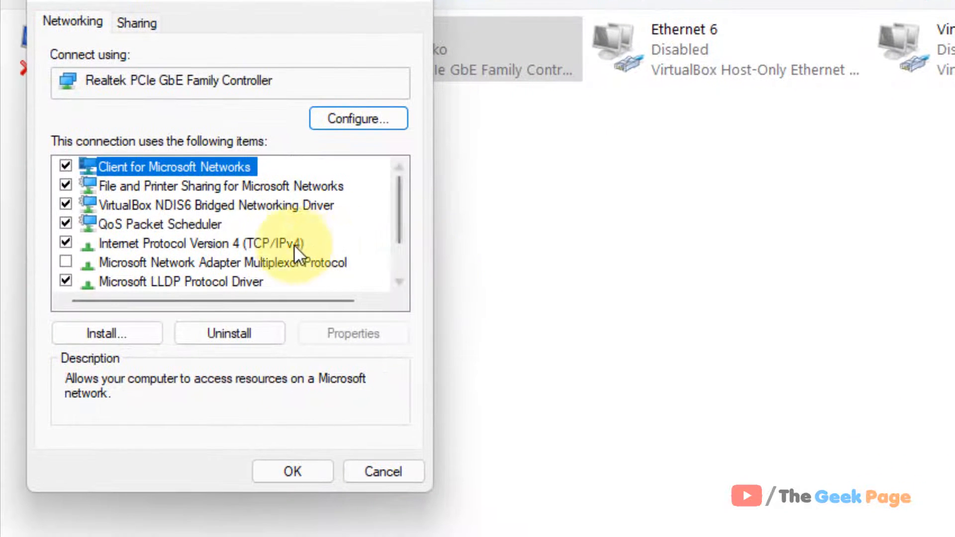
pyautogui.click(203, 243)
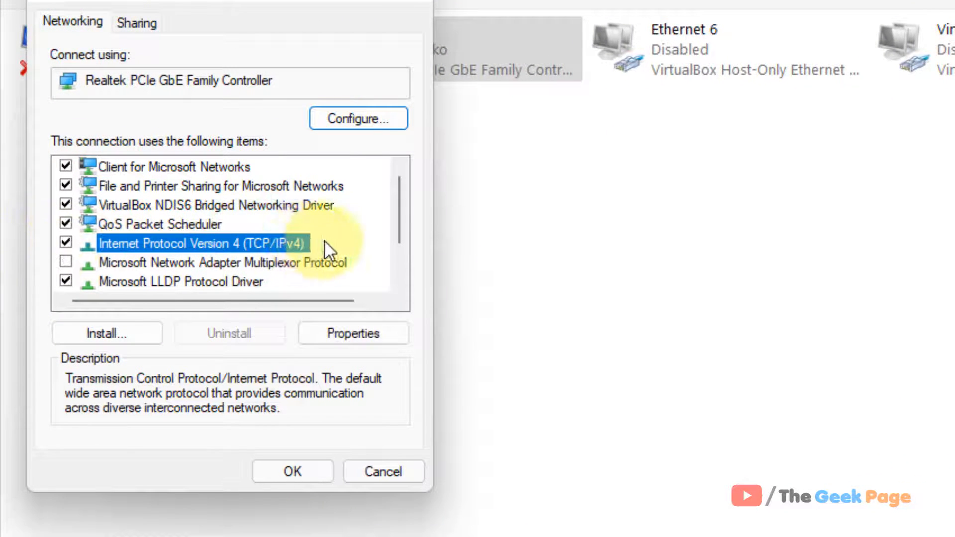
pyautogui.moveTo(339, 308)
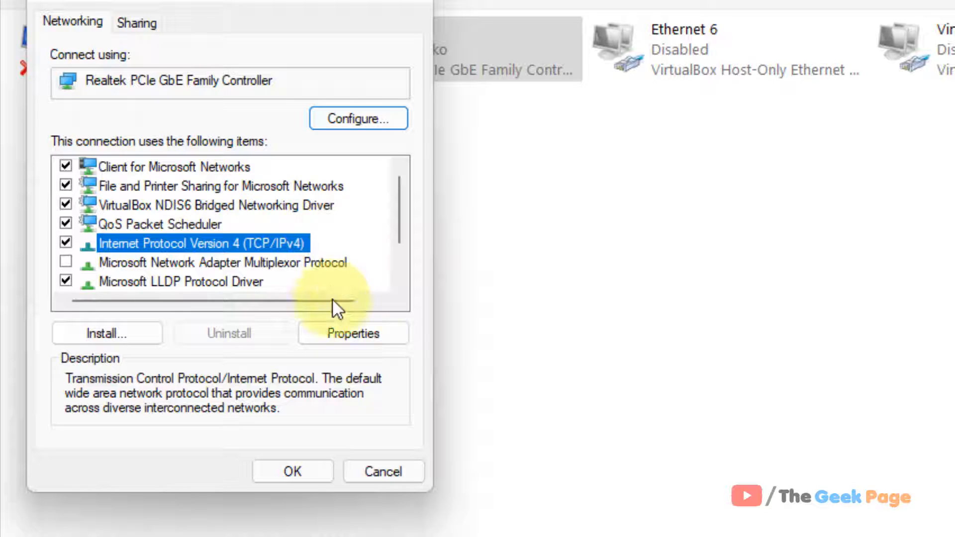
pyautogui.click(353, 333)
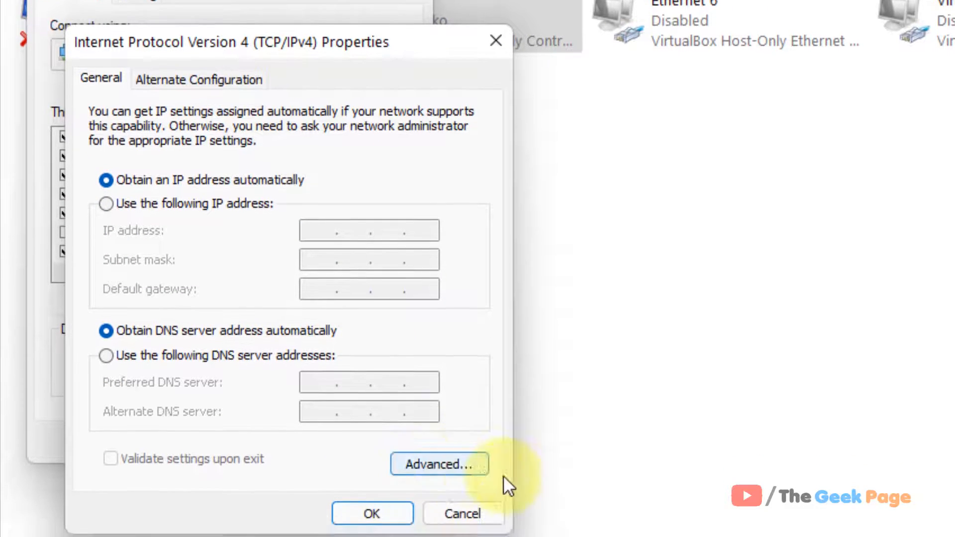
pyautogui.click(437, 465)
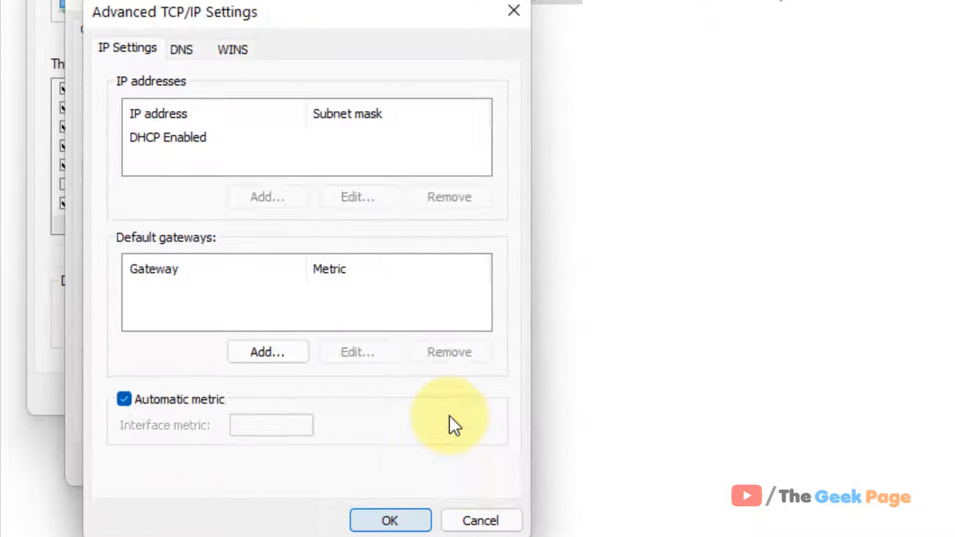
pyautogui.moveTo(233, 60)
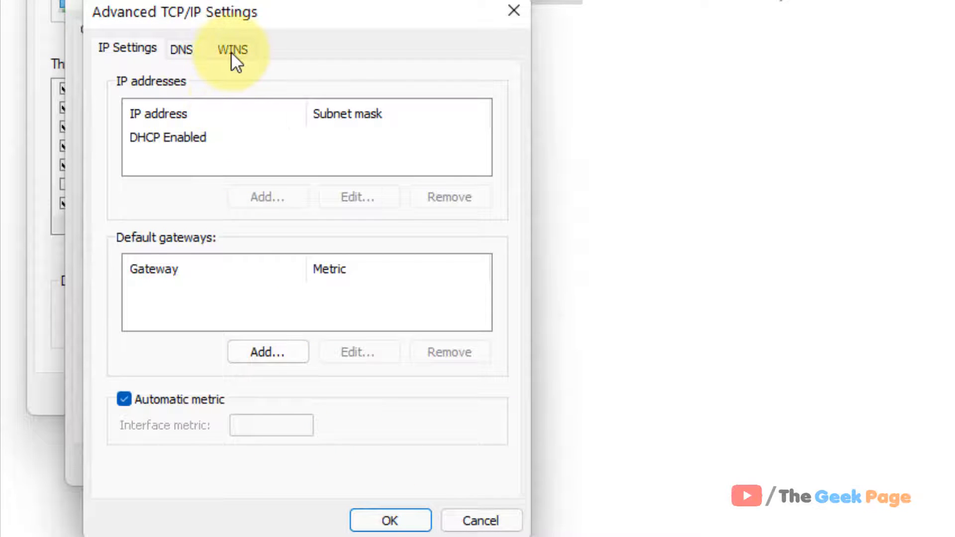
# Step: On the WINS settings, choose Enable NetBIOS over TCP/IP in place of Default
pyautogui.click(232, 50)
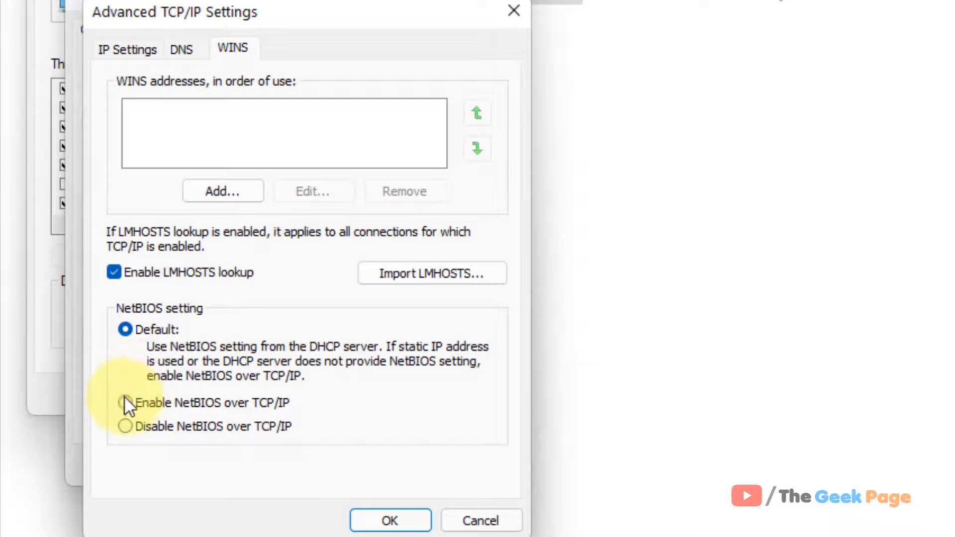
pyautogui.click(125, 403)
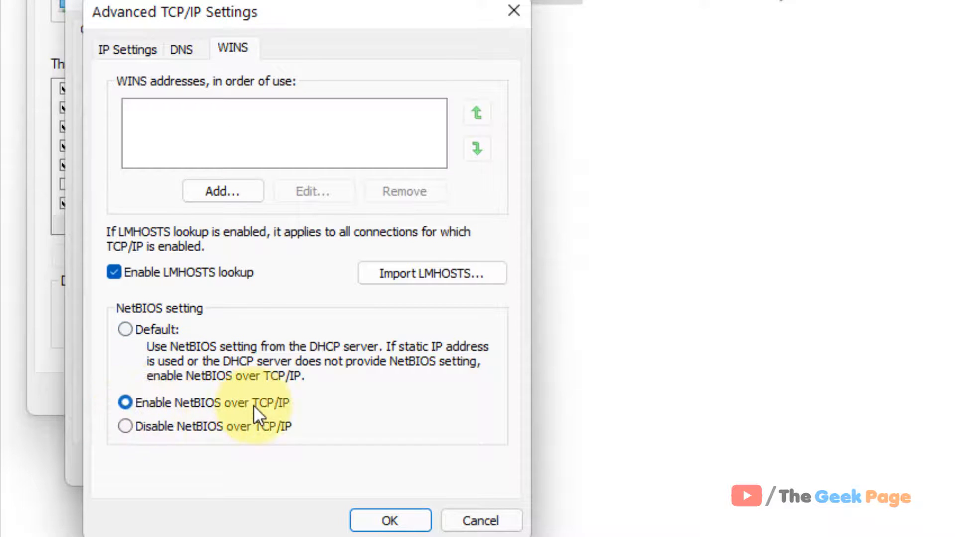
pyautogui.moveTo(125, 426)
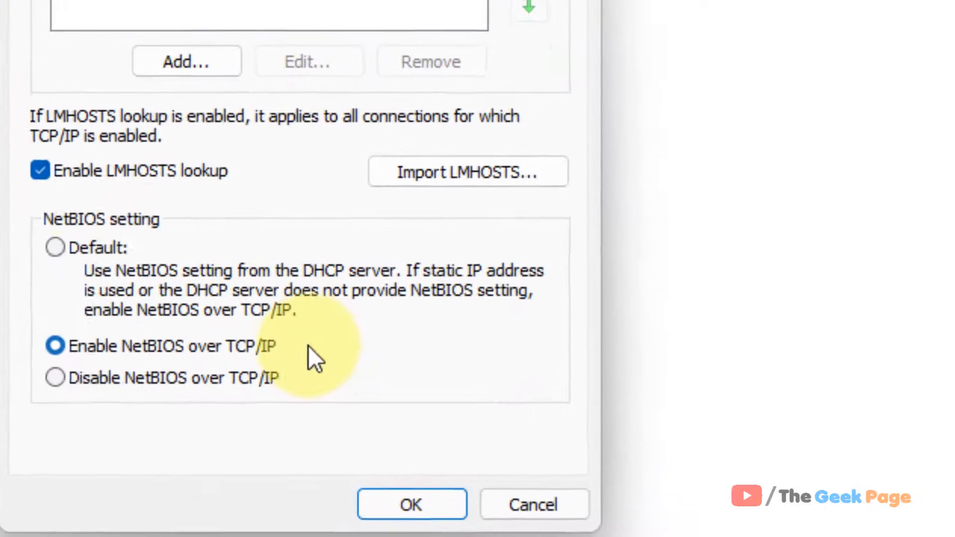
pyautogui.click(54, 376)
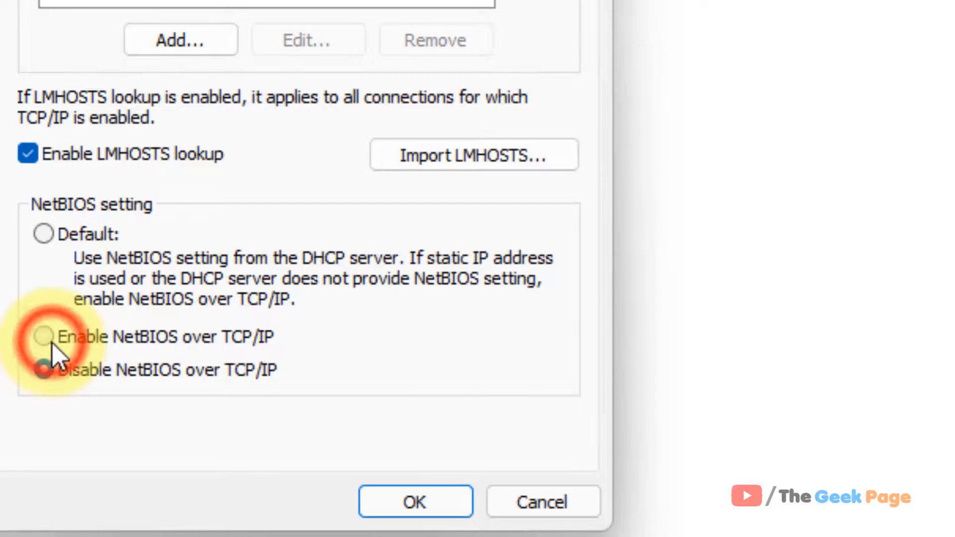
pyautogui.click(43, 336)
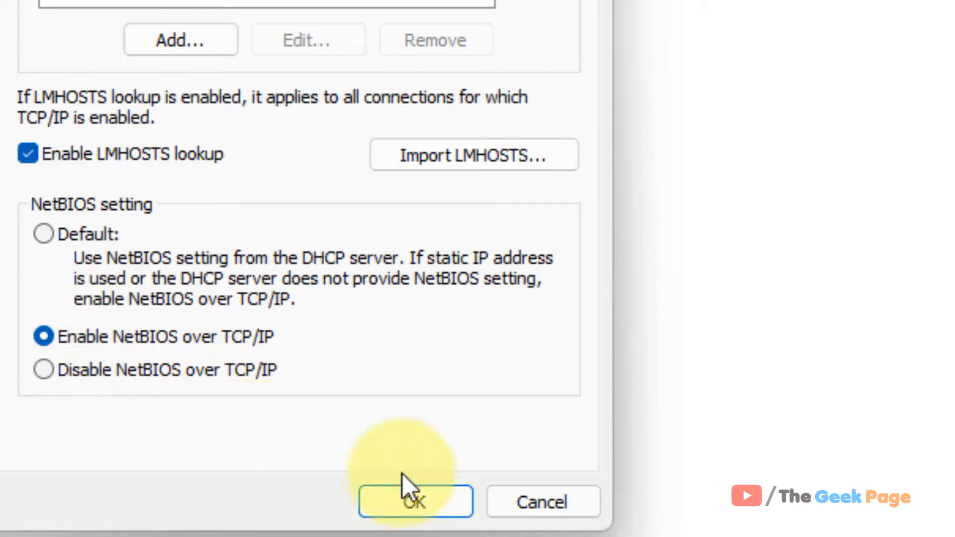
# Step: Confirm with OK in Advanced TCP/IP Settings and IPv4 Properties, returning to the adapter list
pyautogui.click(416, 500)
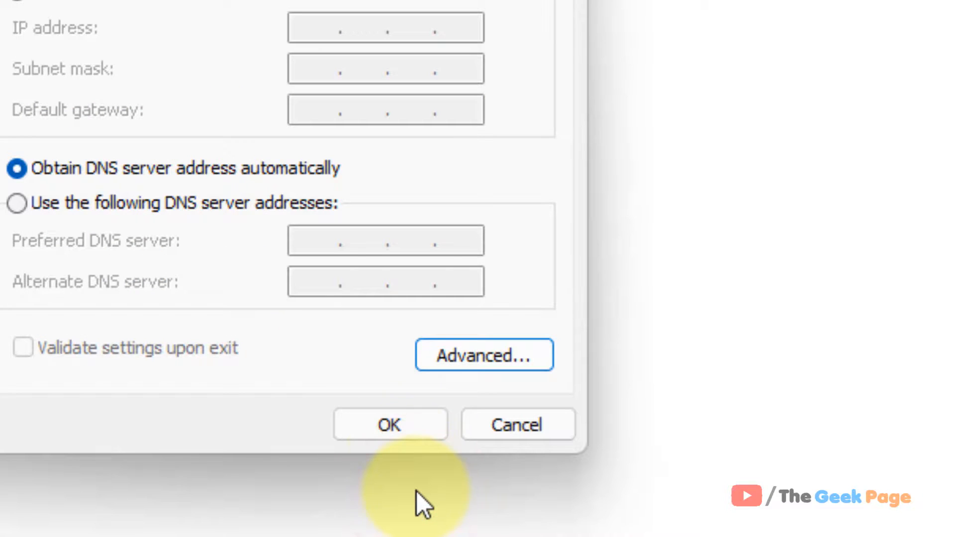
pyautogui.click(390, 425)
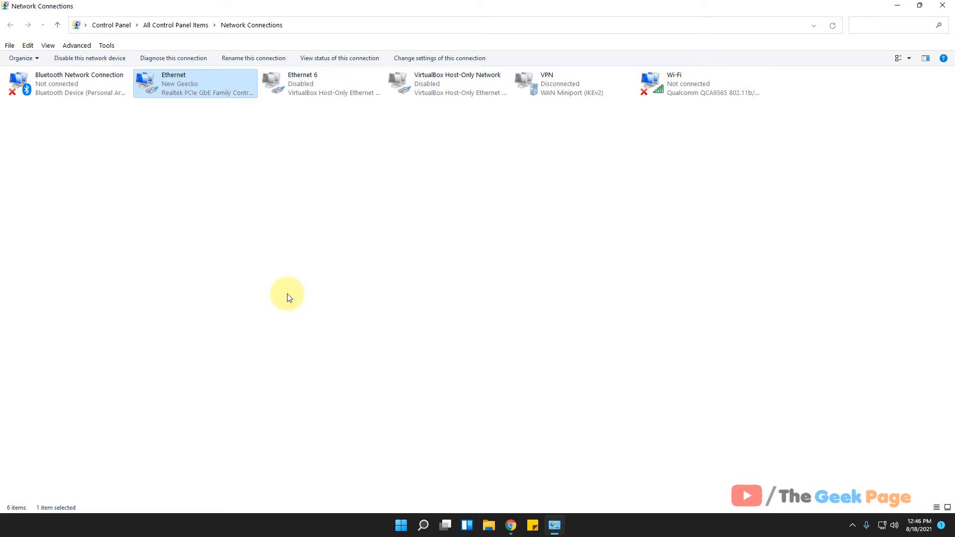